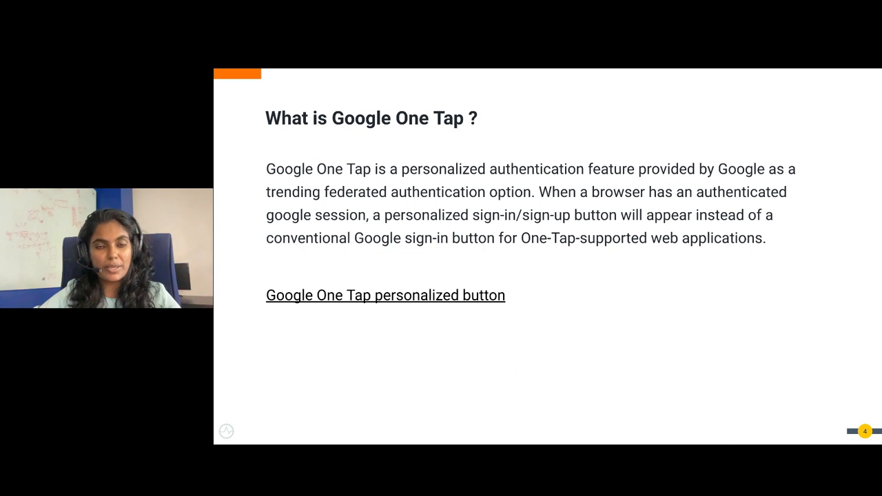
mouse_move(493, 353)
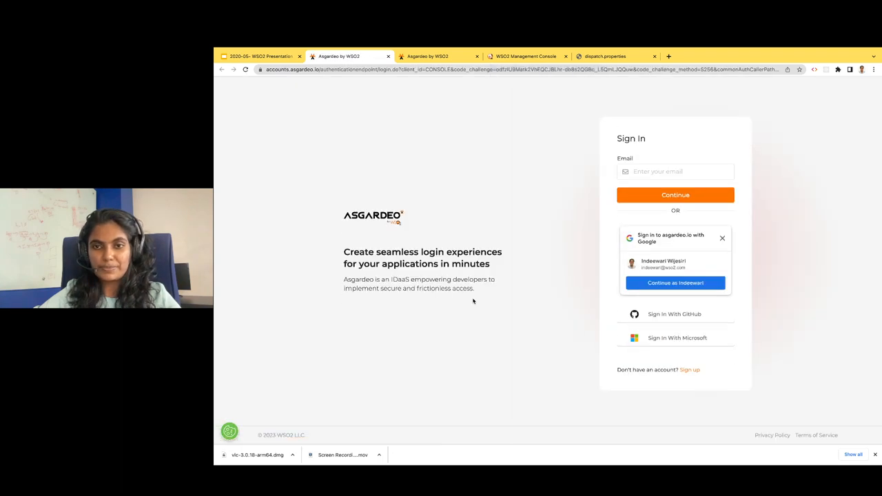
mouse_move(664, 237)
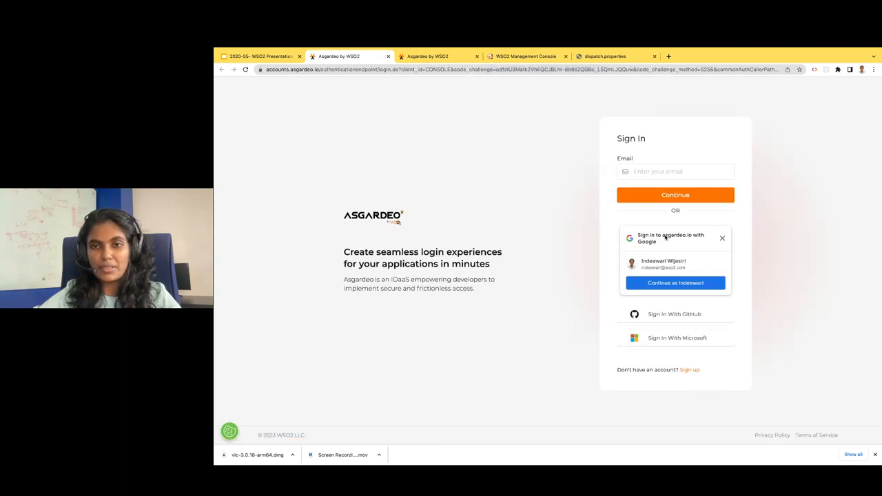
Check the Chrome profile's Google accounts, then continue as the suggested account in the One Tap prompt
click(862, 69)
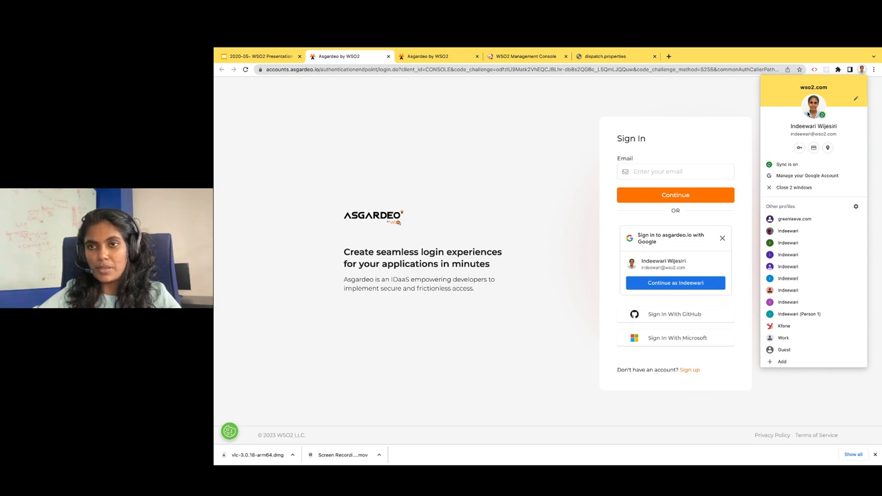
mouse_move(814, 140)
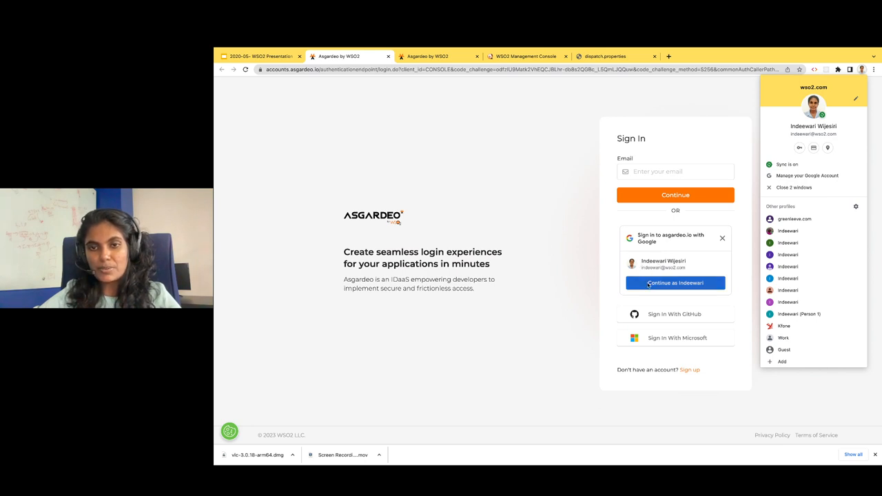
click(676, 283)
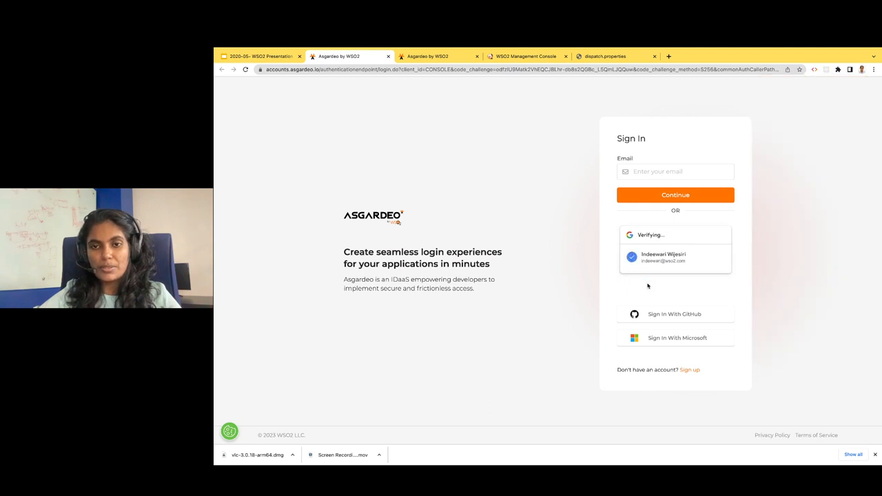
click(674, 258)
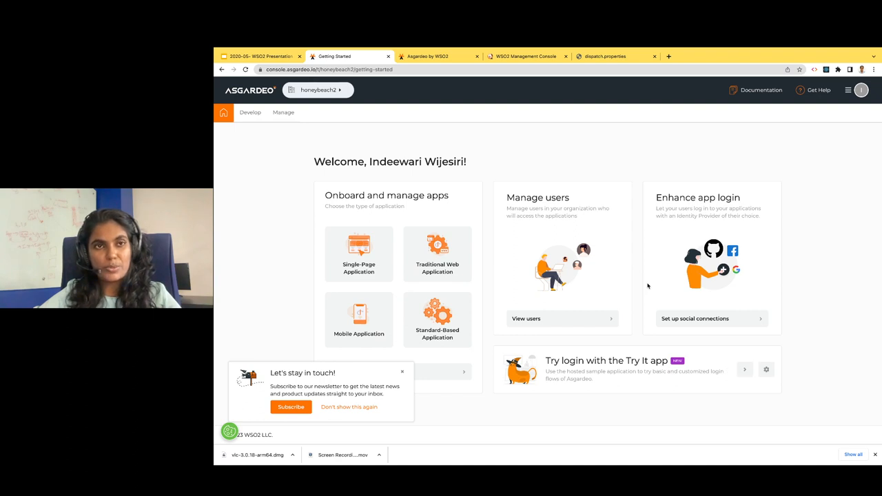
Resume the slideshow and advance to the Pre-requisites slide
click(261, 55)
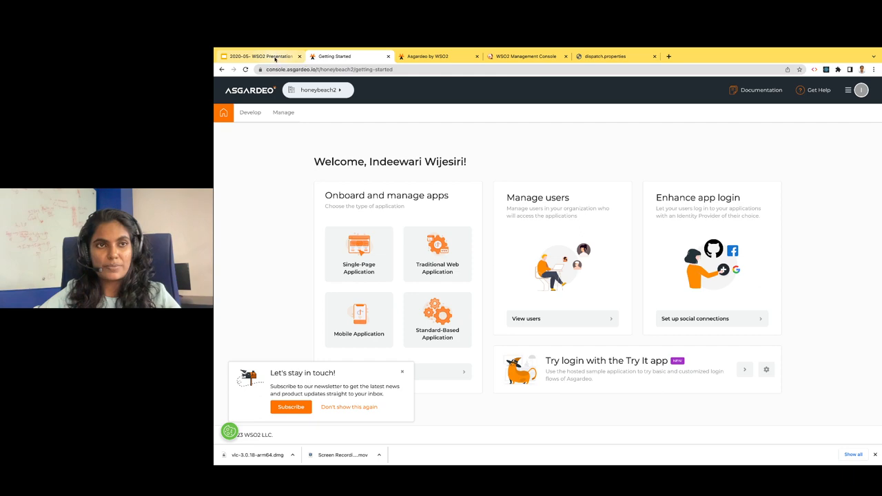
click(261, 55)
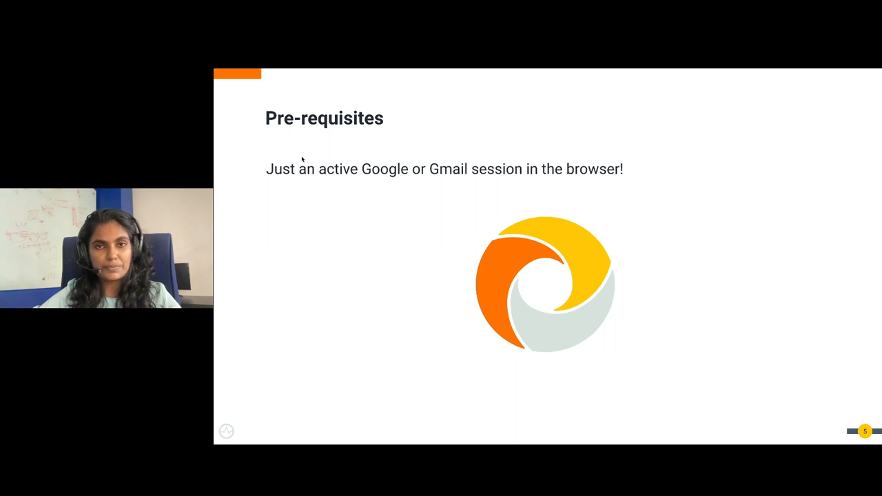
key(Right)
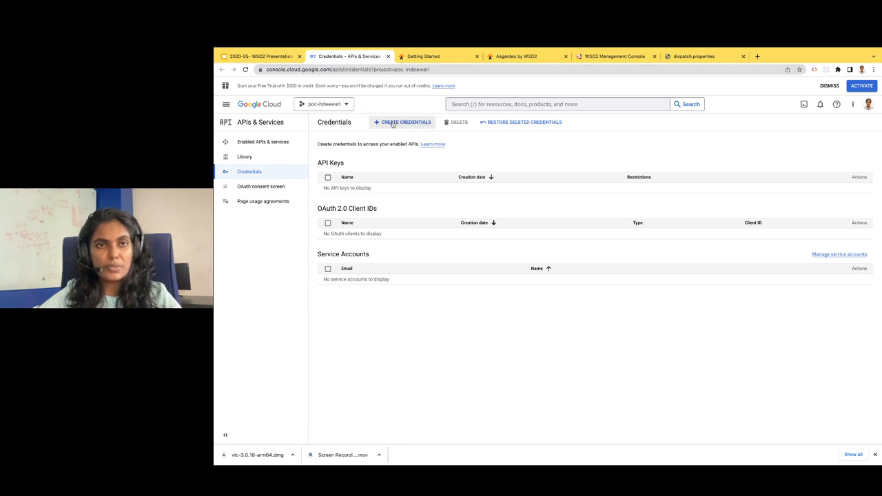
Start creating an OAuth client ID from + CREATE CREDENTIALS
click(402, 121)
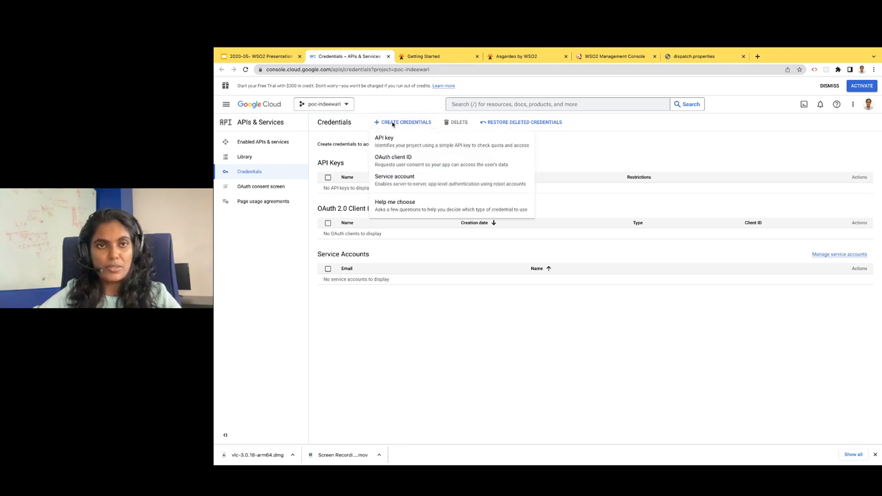
mouse_move(393, 160)
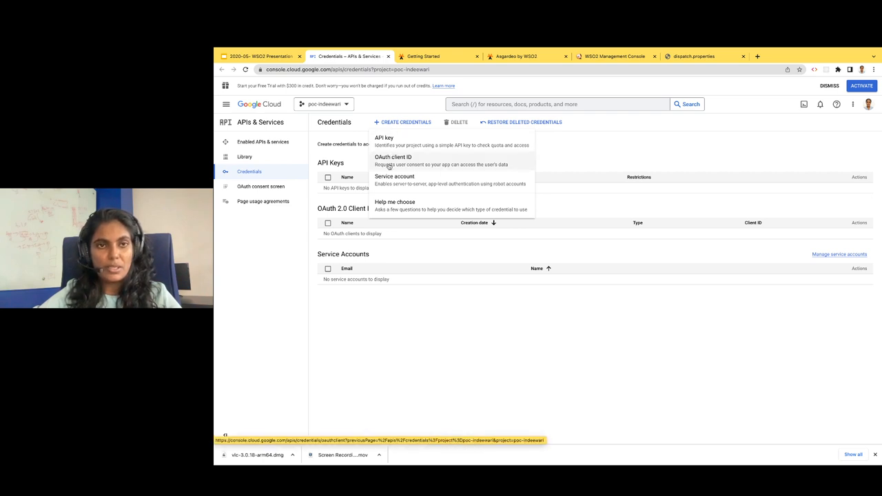
click(393, 160)
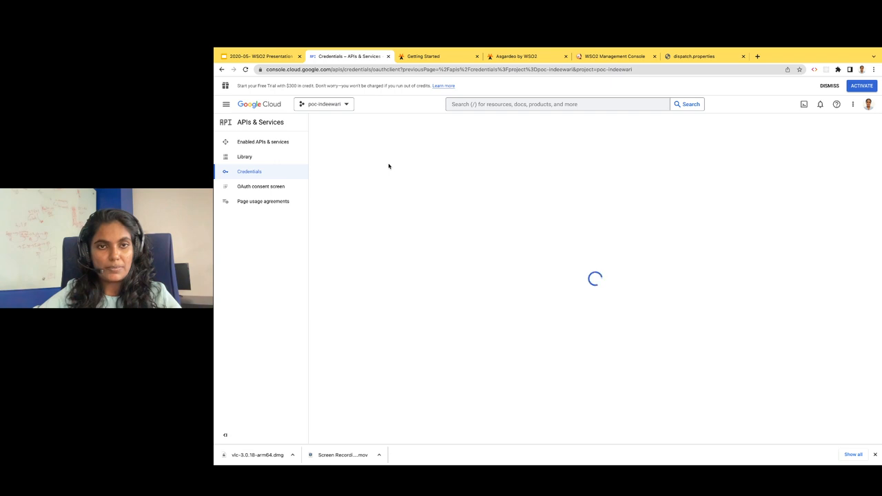
Set the OAuth client's application type to Web application
click(412, 179)
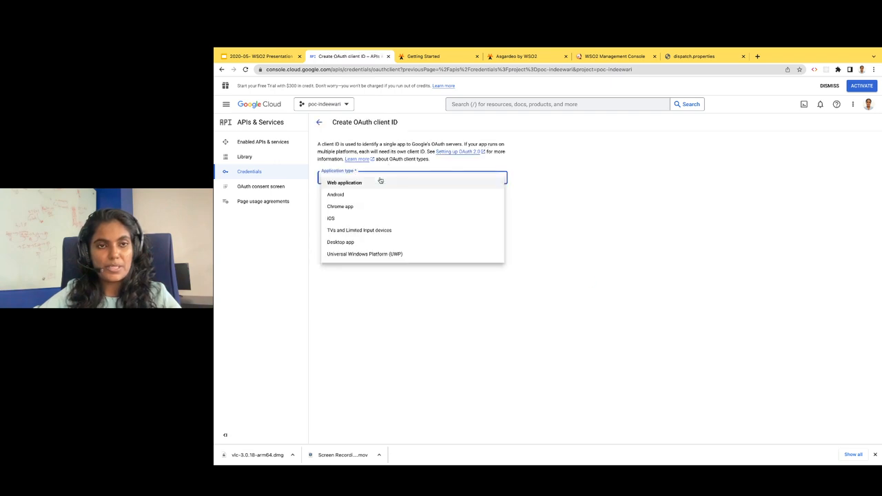
click(344, 182)
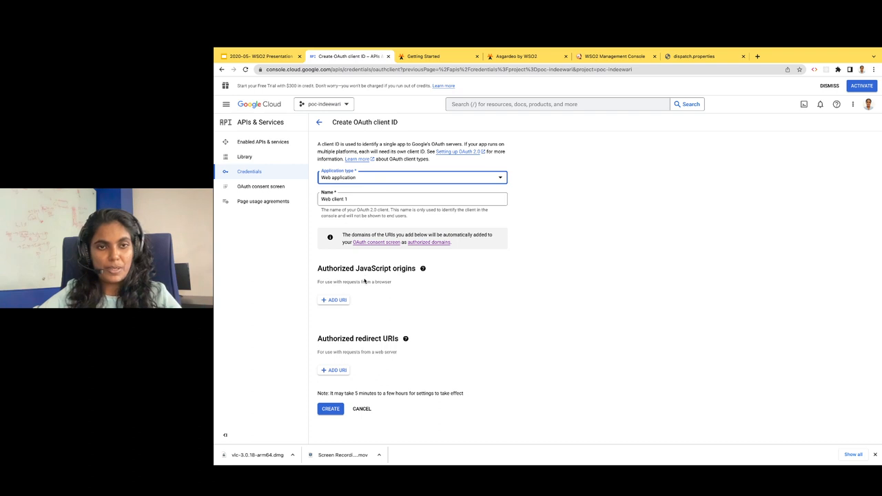
mouse_move(320, 270)
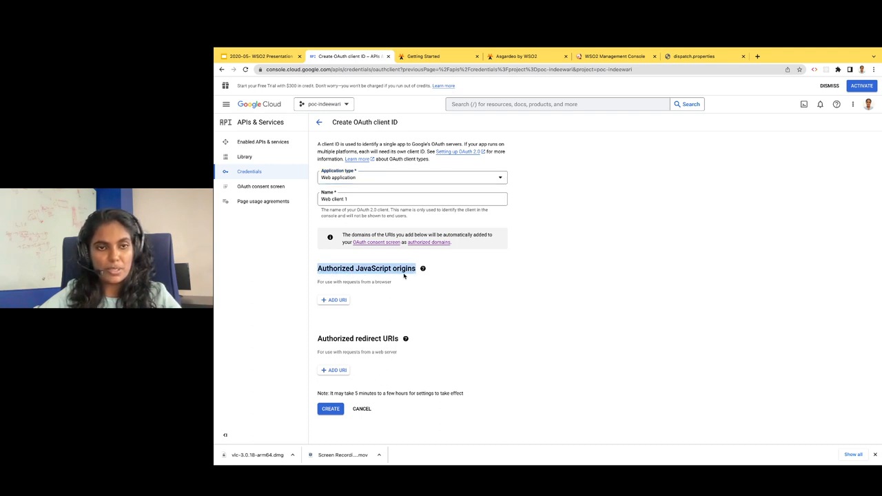
mouse_move(319, 342)
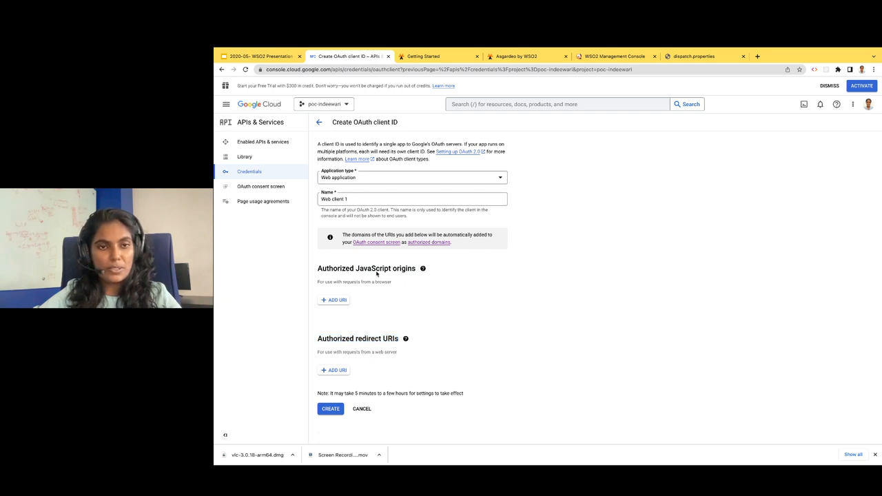
click(334, 301)
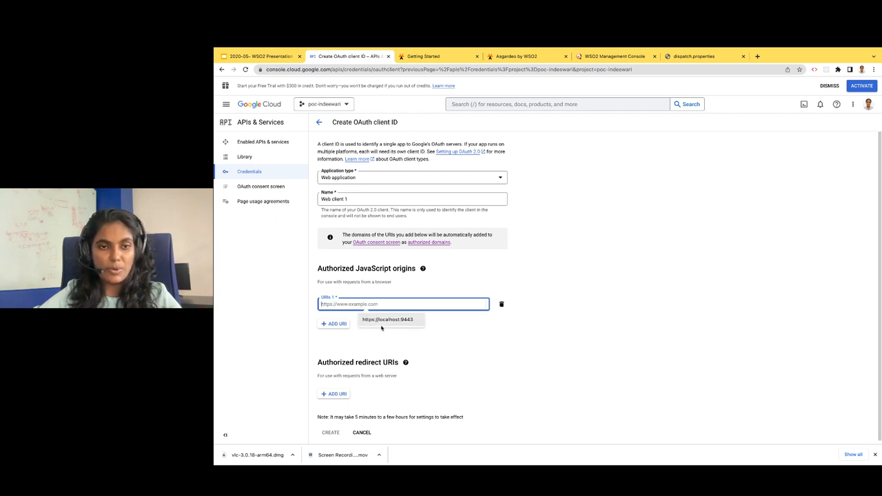
click(387, 320)
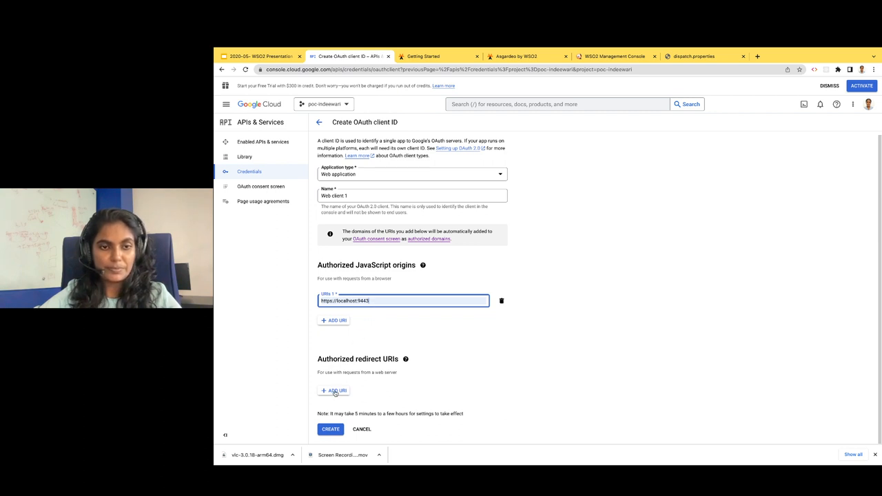
click(334, 392)
text(https://localhost:9443/commonauth)
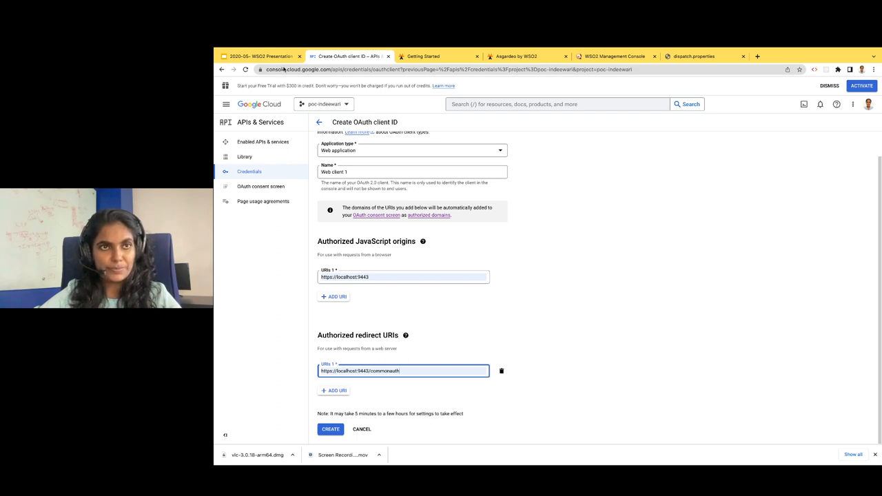
click(260, 55)
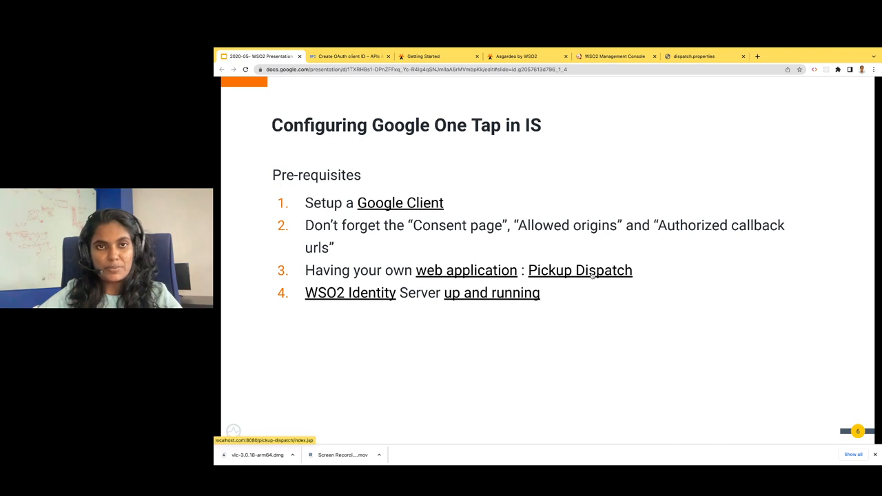
Open the Pickup Dispatch web application from the slide's link
click(580, 270)
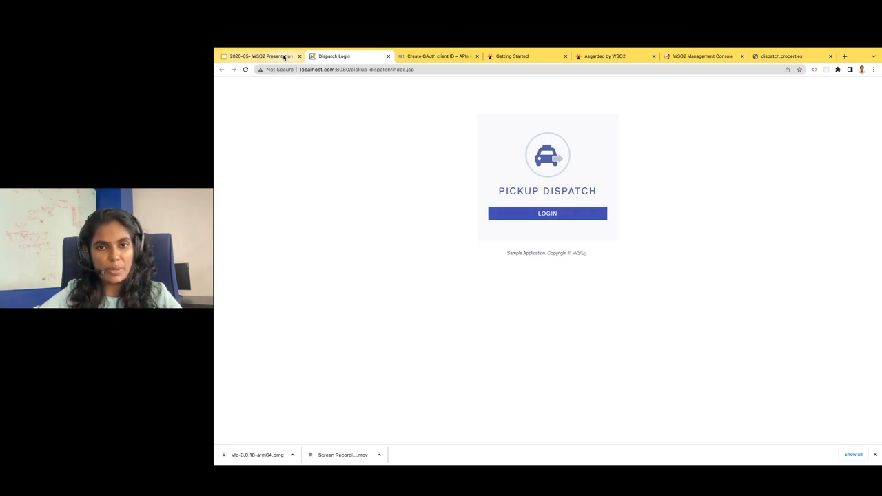
click(261, 55)
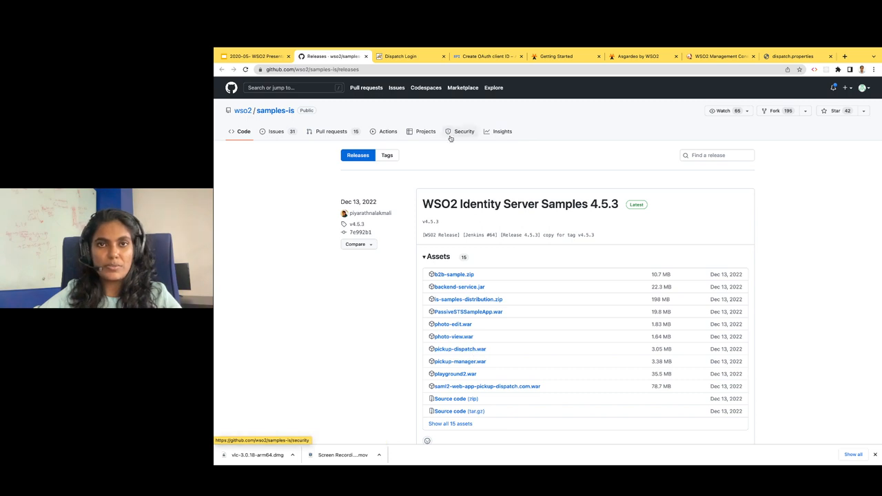
click(793, 55)
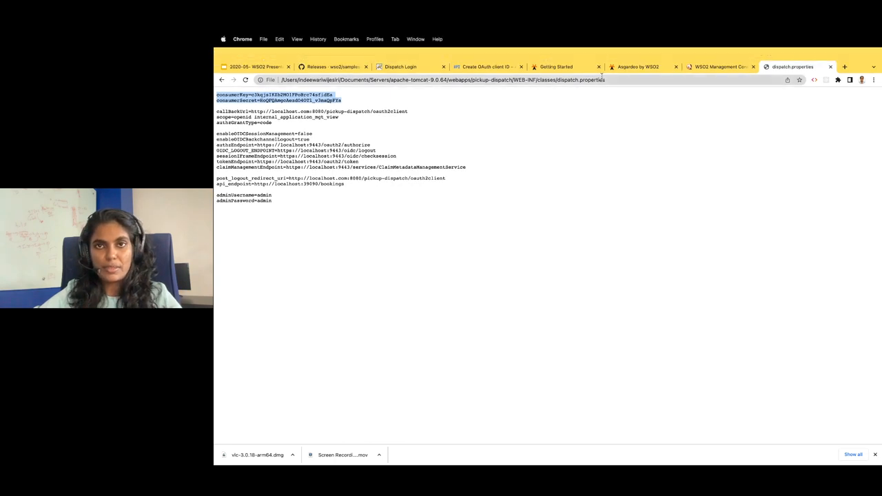
mouse_move(637, 66)
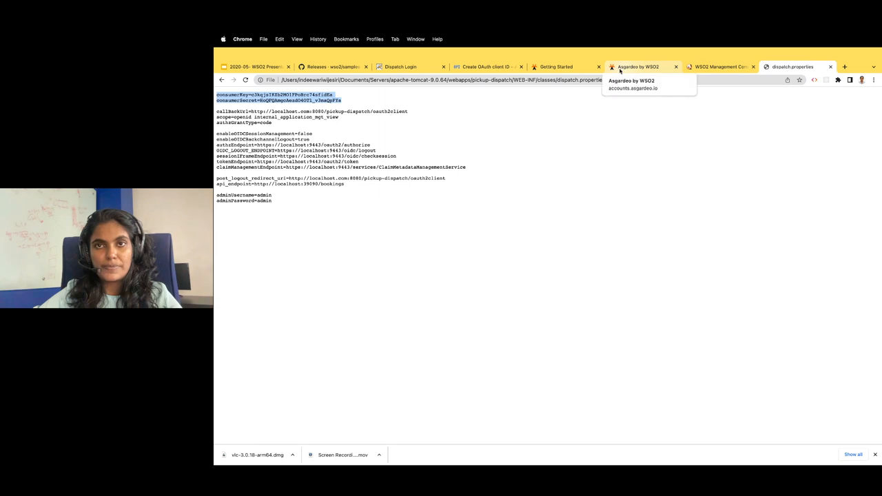
Switch from dispatch.properties to the WSO2 Management Console tab
click(720, 56)
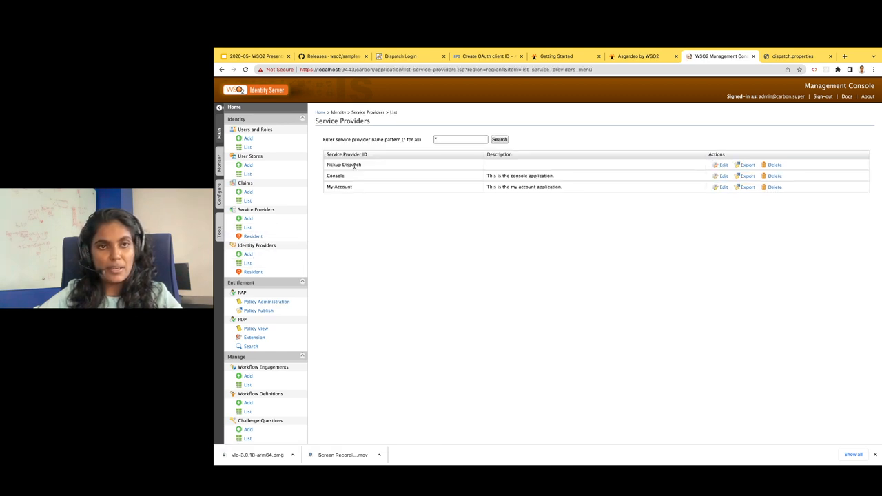
Reveal Pickup Dispatch's OAuth/OpenID Connect client key, then switch back to dispatch.properties
double_click(353, 166)
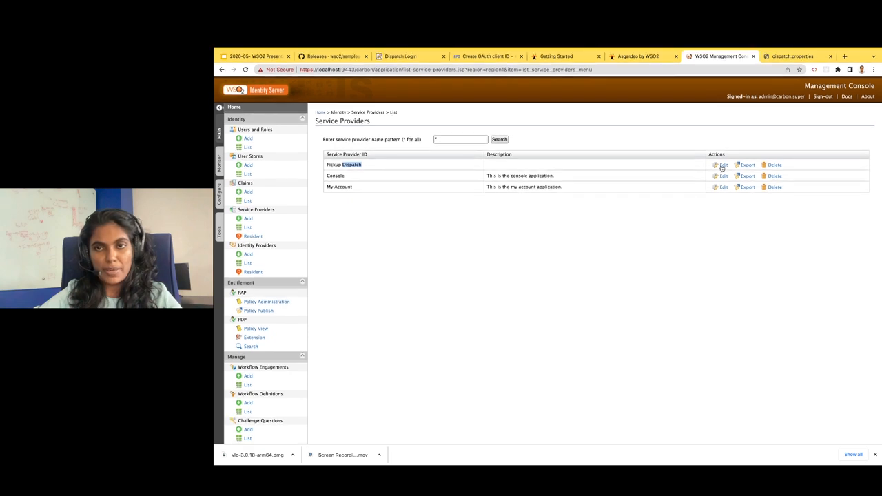
click(722, 165)
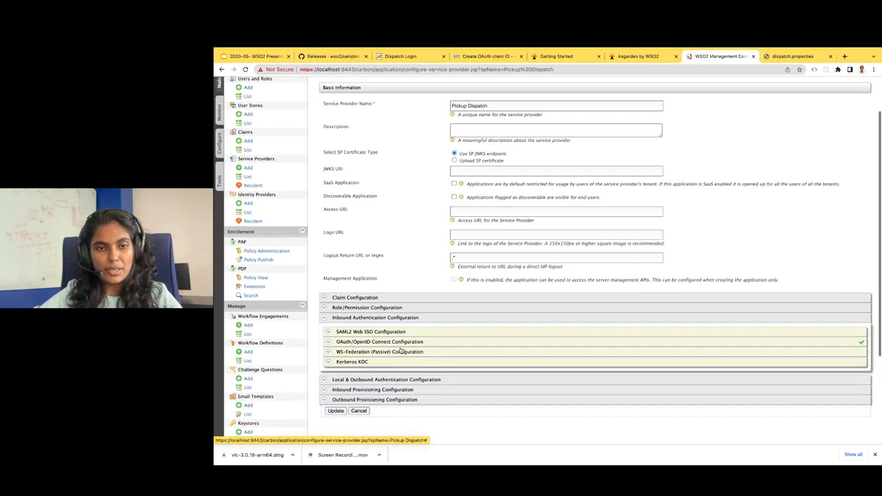
click(379, 342)
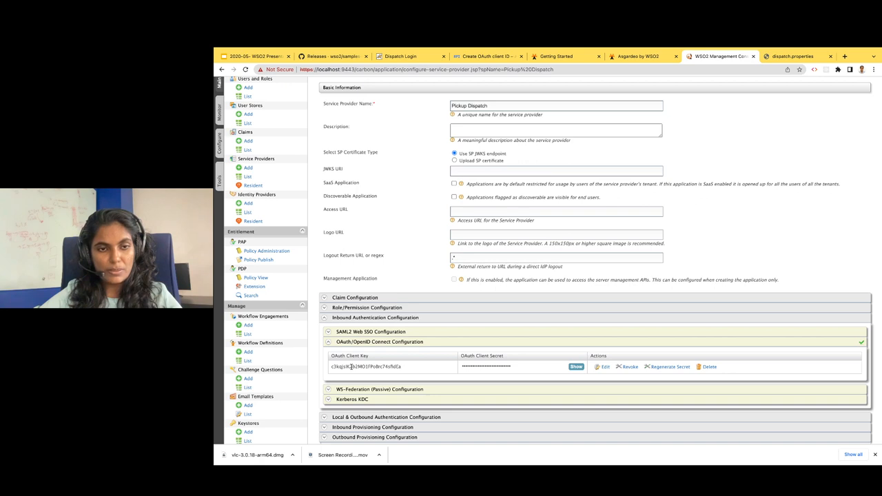
click(503, 367)
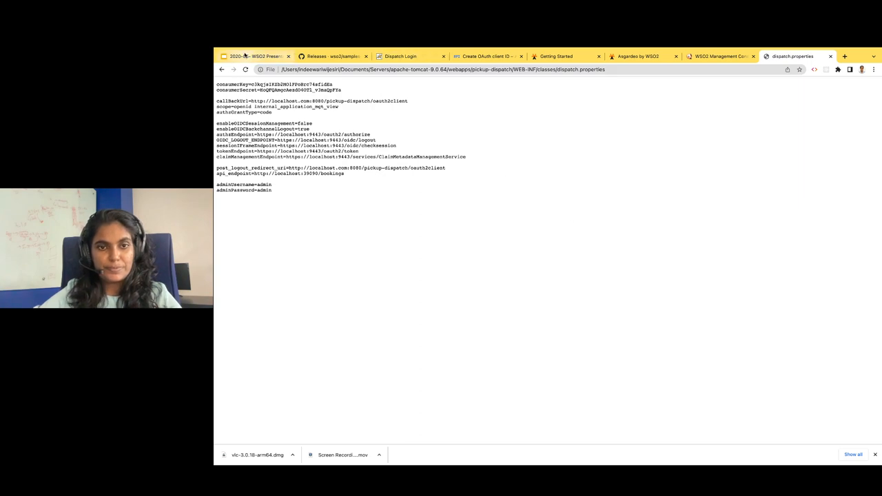
Open the WSO2 IS 'Log in with Google' documentation in a new tab
click(255, 55)
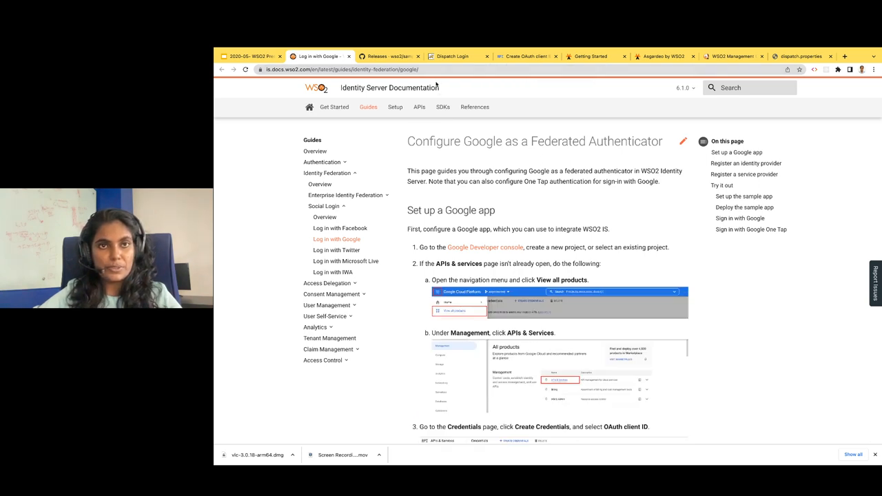
mouse_move(438, 119)
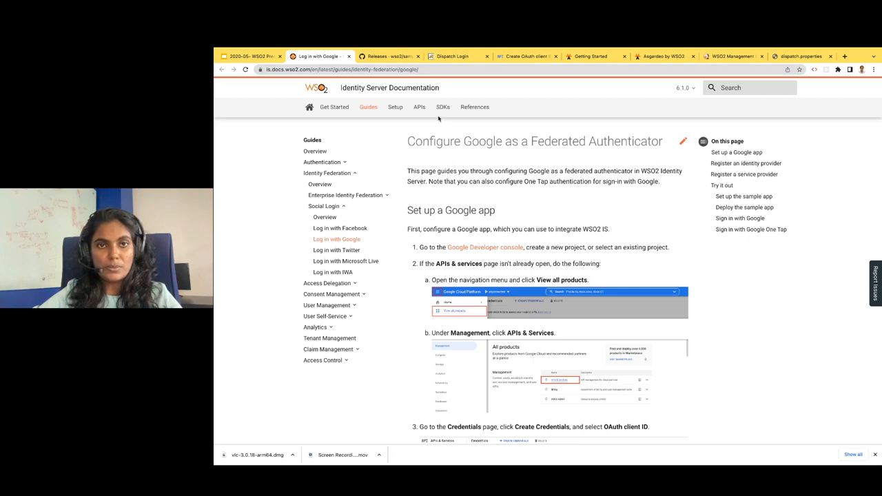
mouse_move(432, 158)
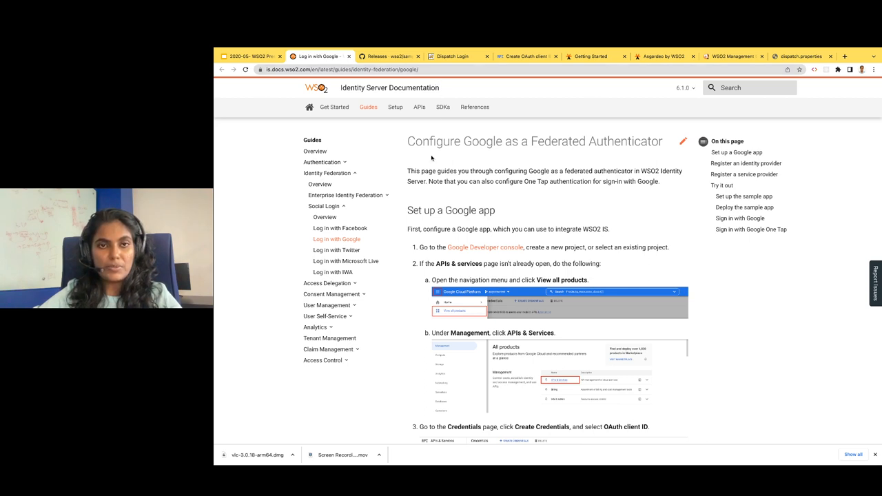
mouse_move(521, 77)
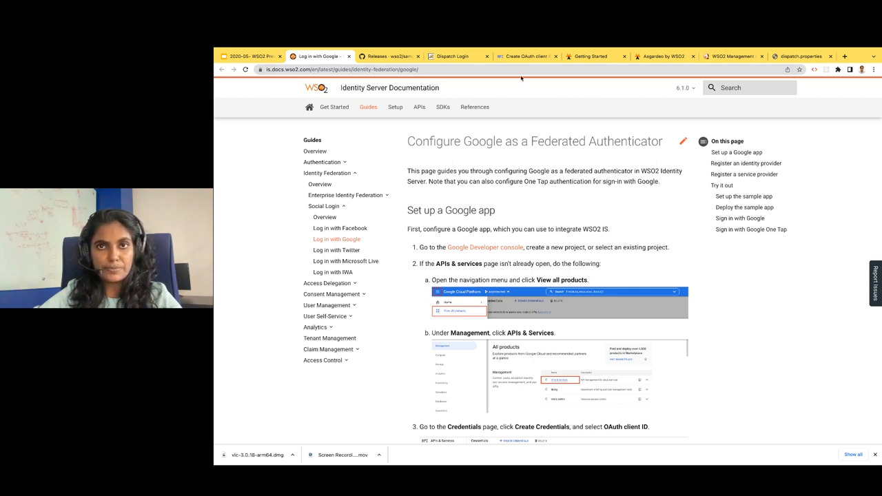
Return from the federated authenticator guide to the WSO2 Management Console tab
click(733, 55)
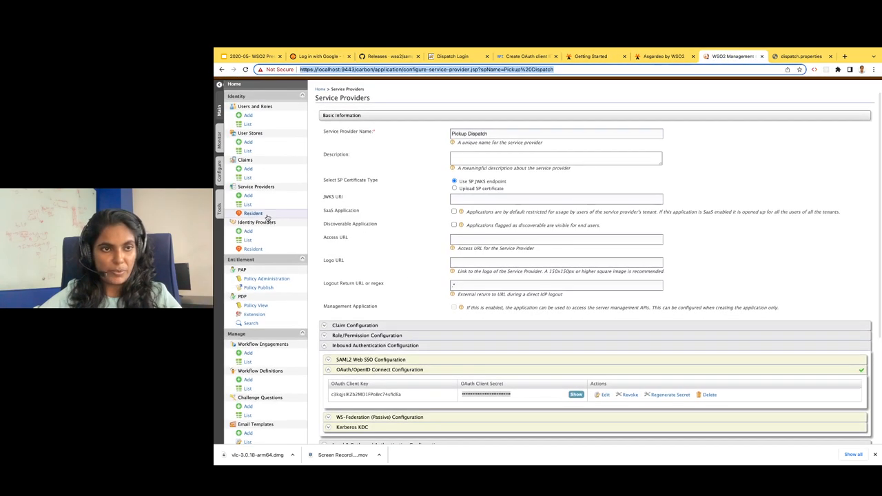
Edit the Google identity provider and expand its Google federated authenticator configuration
click(249, 263)
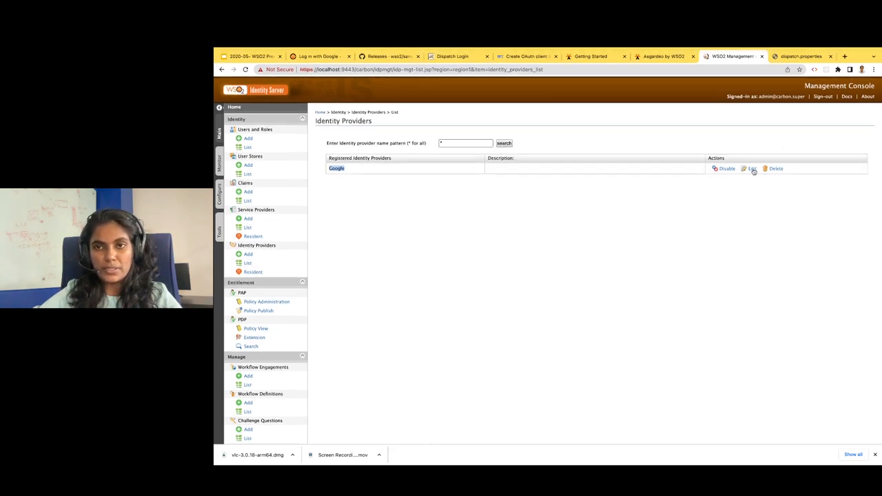
click(753, 169)
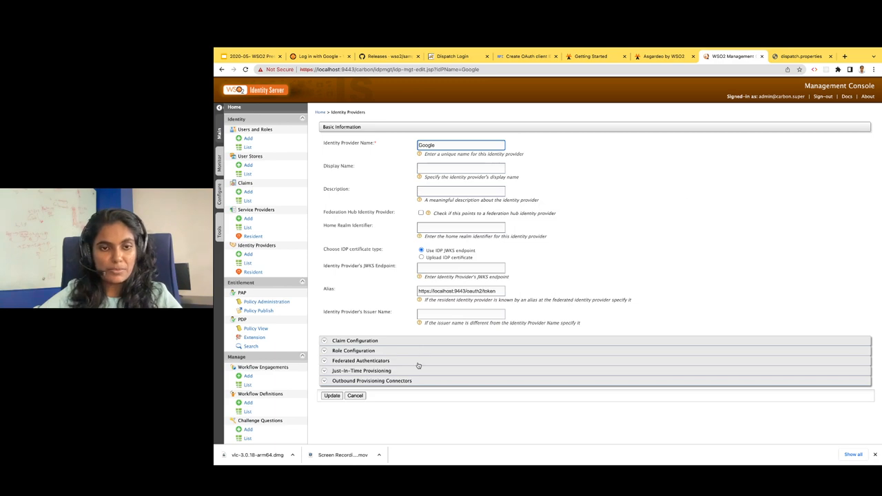
click(361, 361)
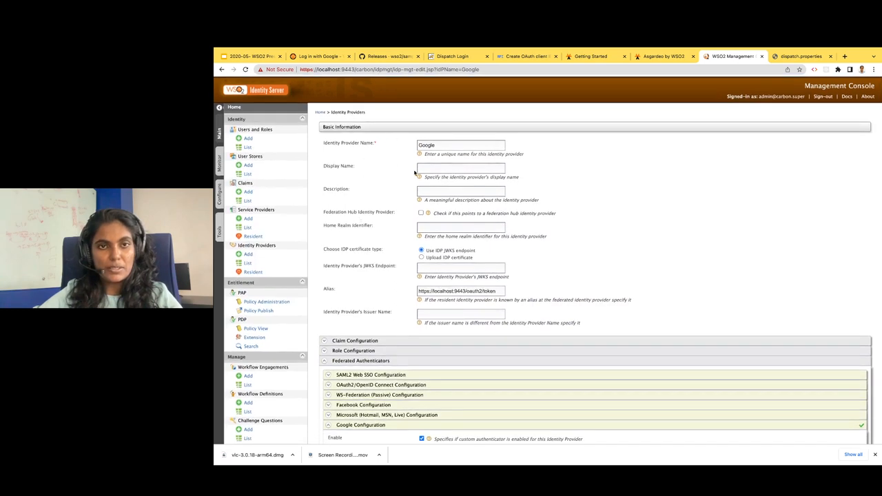
Scroll through the client ID, commonauth callback URL, scopes and One Tap enabled settings
scroll(down, 3)
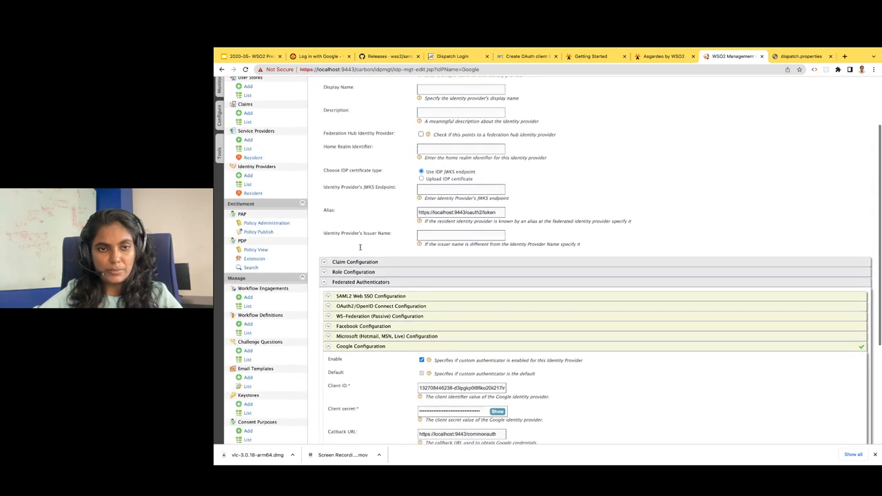
scroll(down, 3)
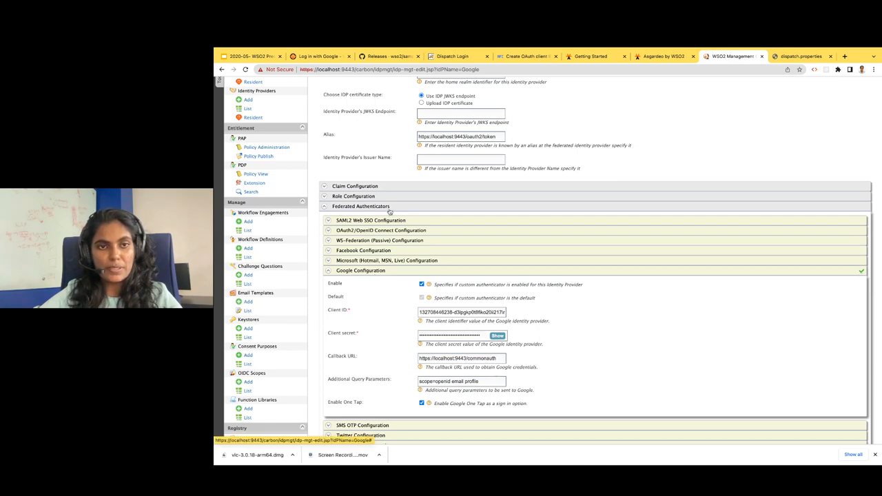
scroll(down, 3)
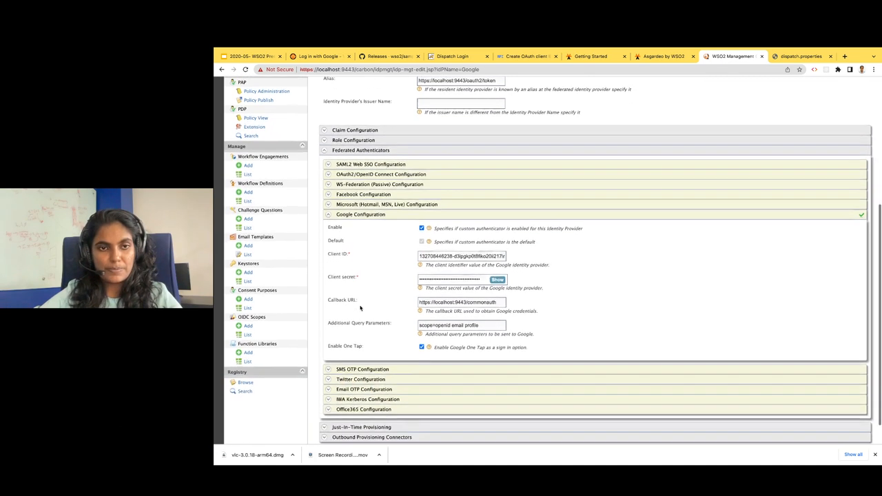
scroll(down, 3)
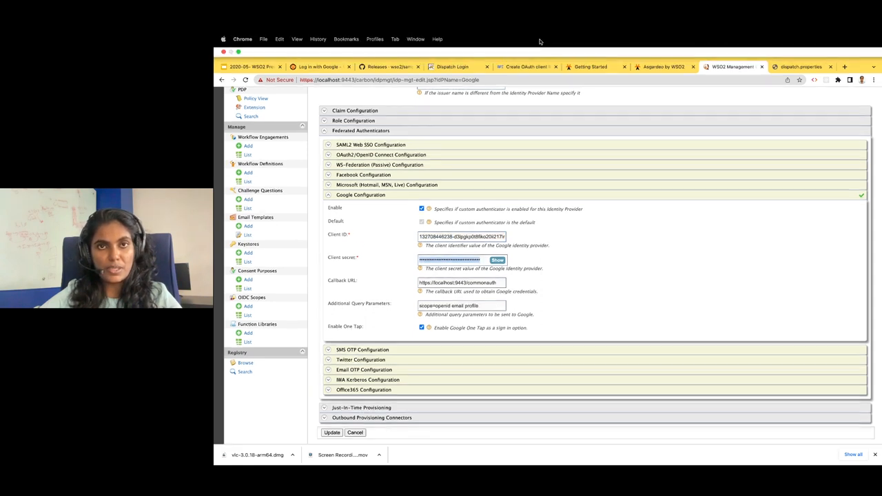
Review the OAuth client's localhost:9443 origin and commonauth redirect URI, then return to the authenticator settings
click(527, 55)
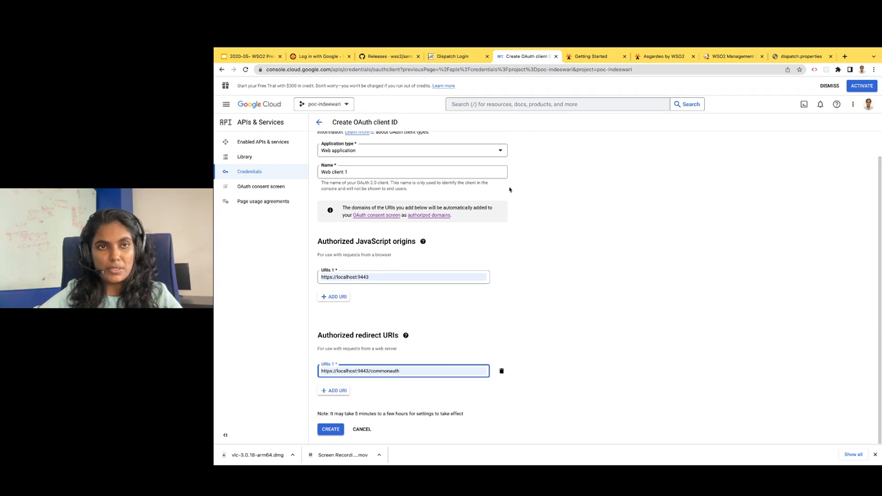
mouse_move(339, 287)
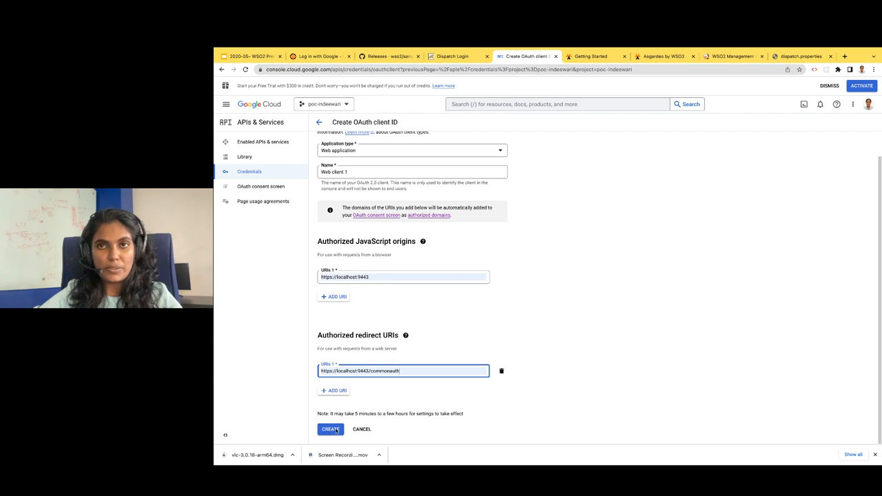
click(733, 55)
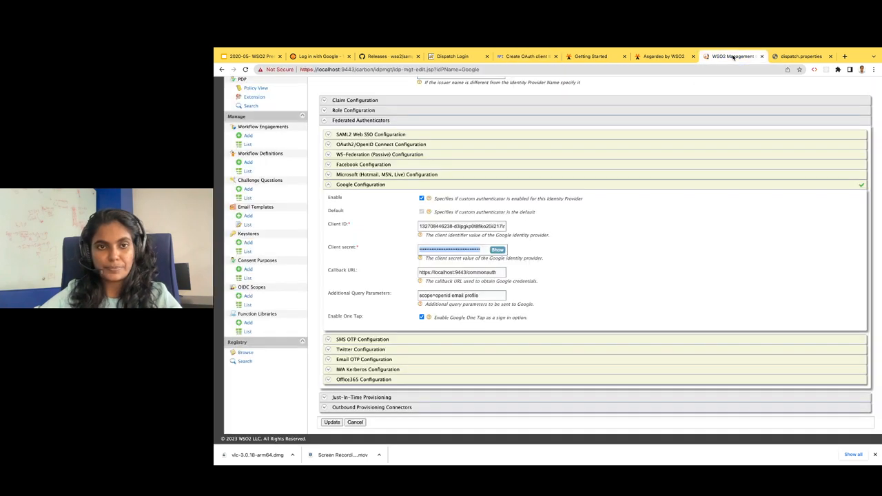
Highlight the commonauth callback URL for comparison, then switch to the Pickup Dispatch login page
click(460, 272)
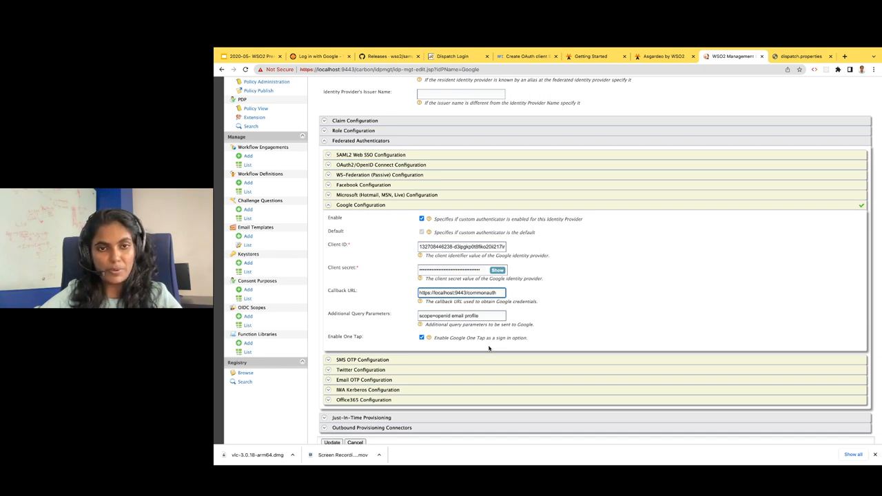
mouse_move(502, 152)
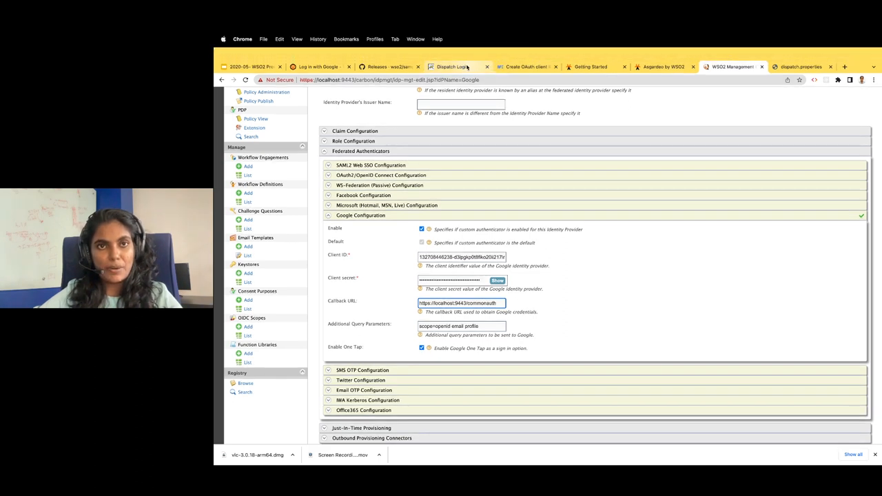
click(453, 66)
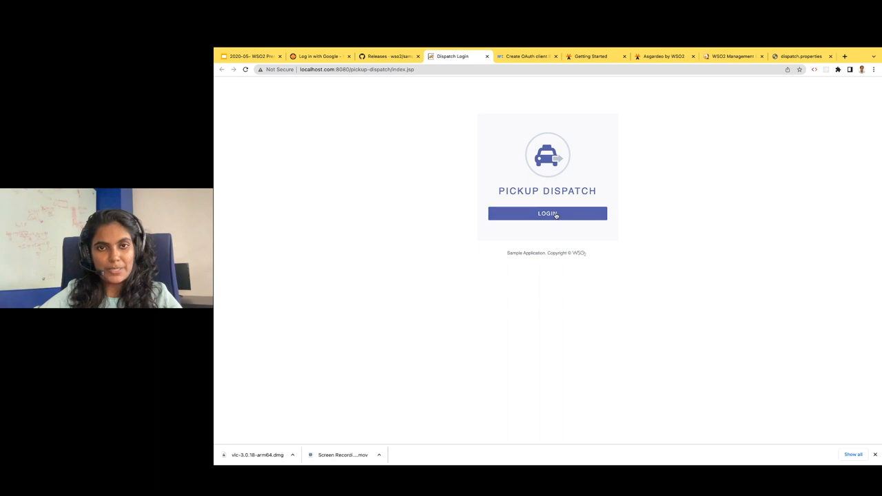
Log in to Pickup Dispatch via 'Continue as …' Google One Tap, then advance to the Thanks slide
click(548, 213)
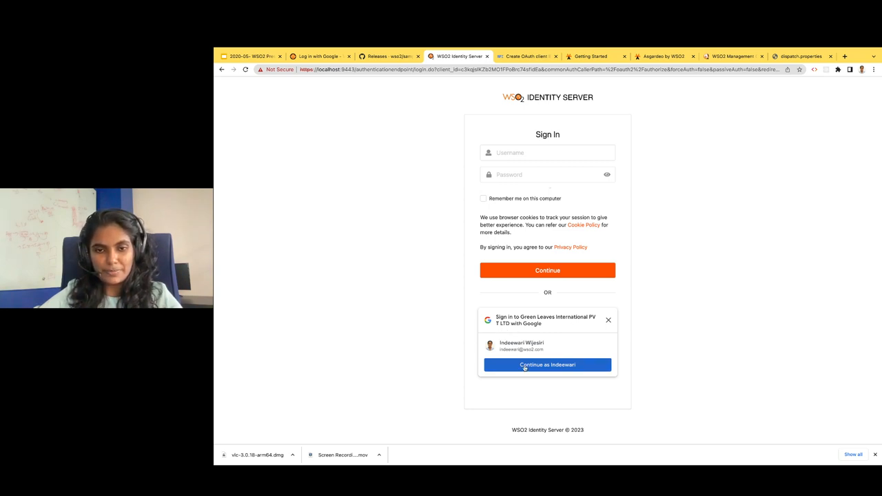
click(548, 364)
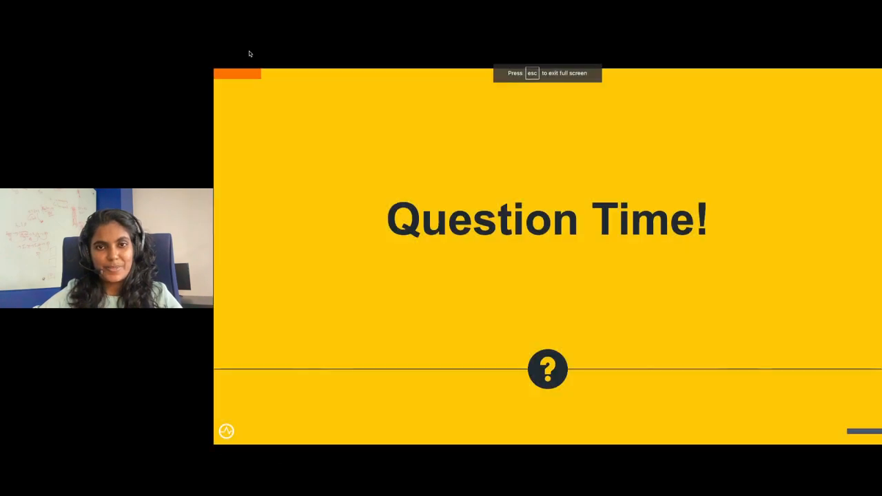
key(right)
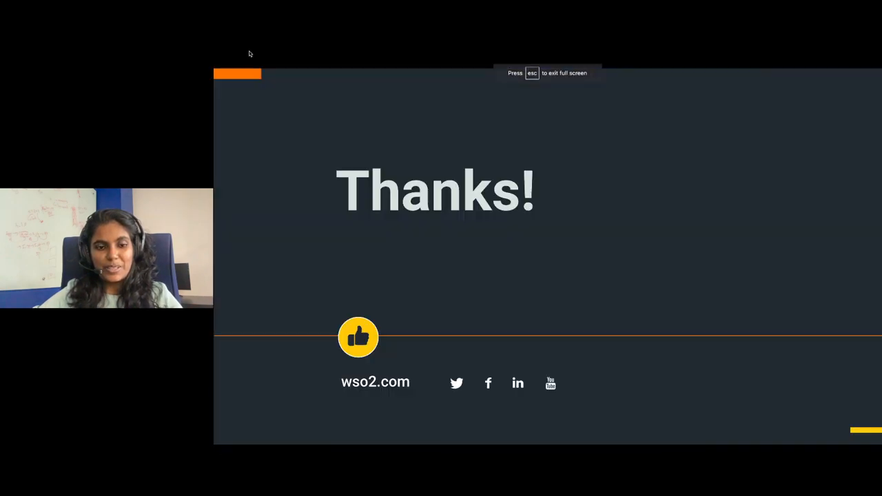